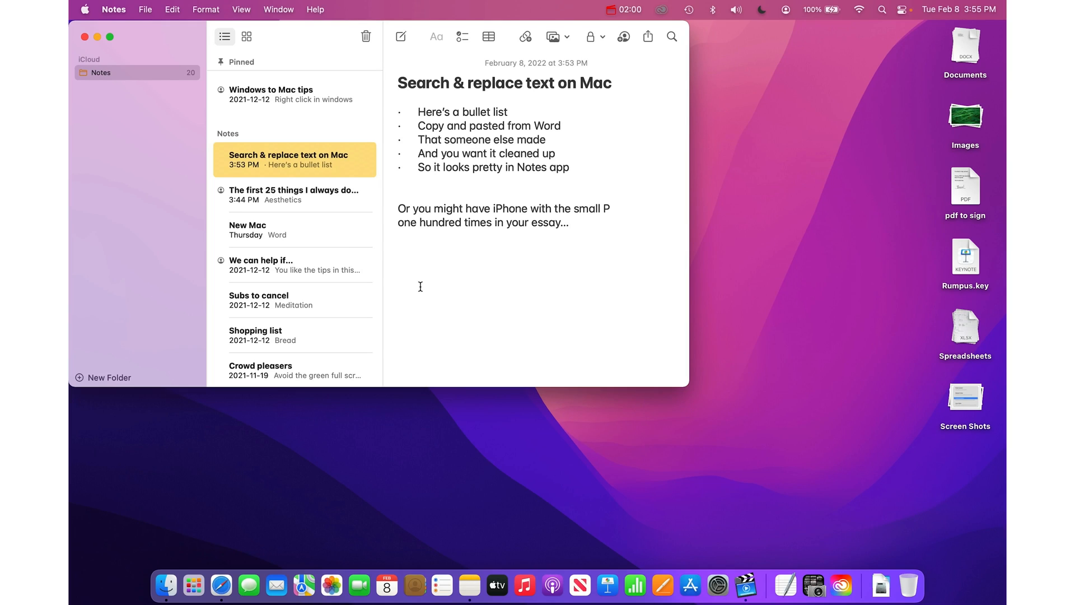
{"action": "mouse_move", "coordinate": [396, 92]}
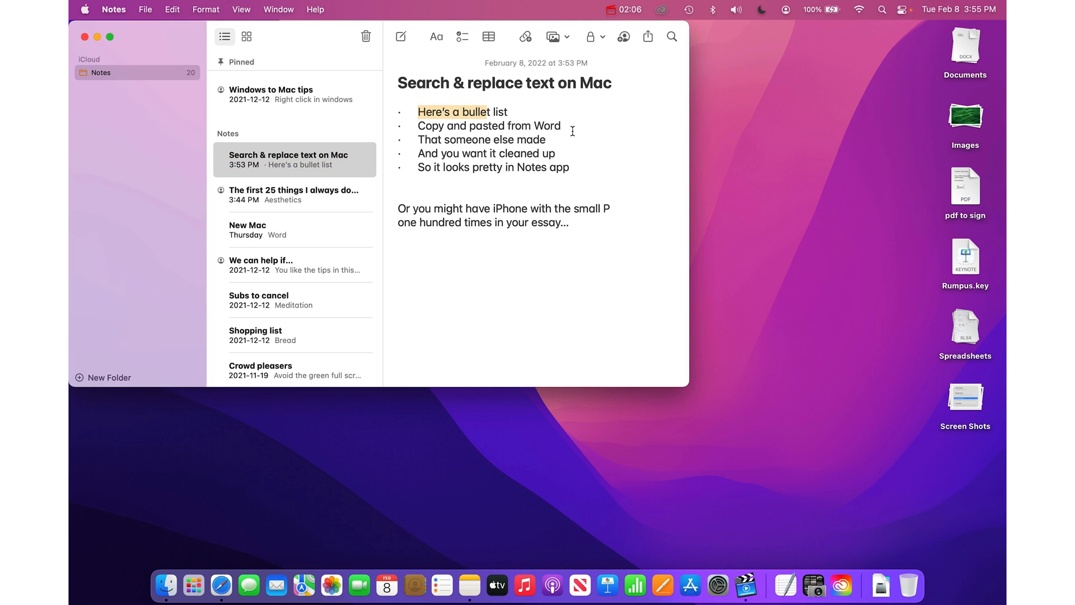
- Add a native bulleted list reading It, Looks, Like, Crap below the pasted lines
{"action": "left_click", "coordinate": [562, 126]}
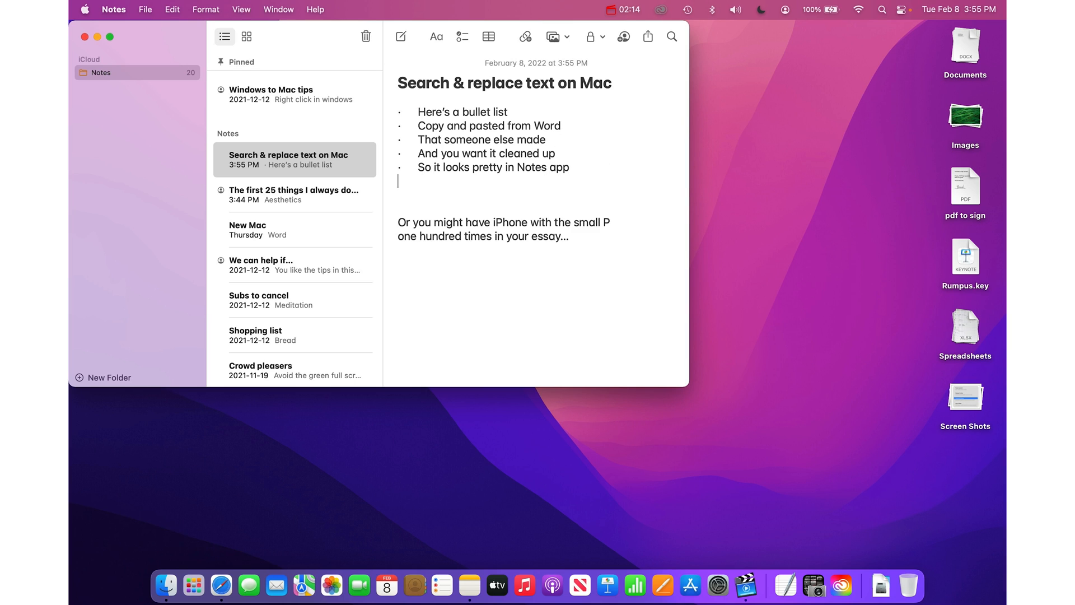
{"action": "left_click", "coordinate": [436, 37]}
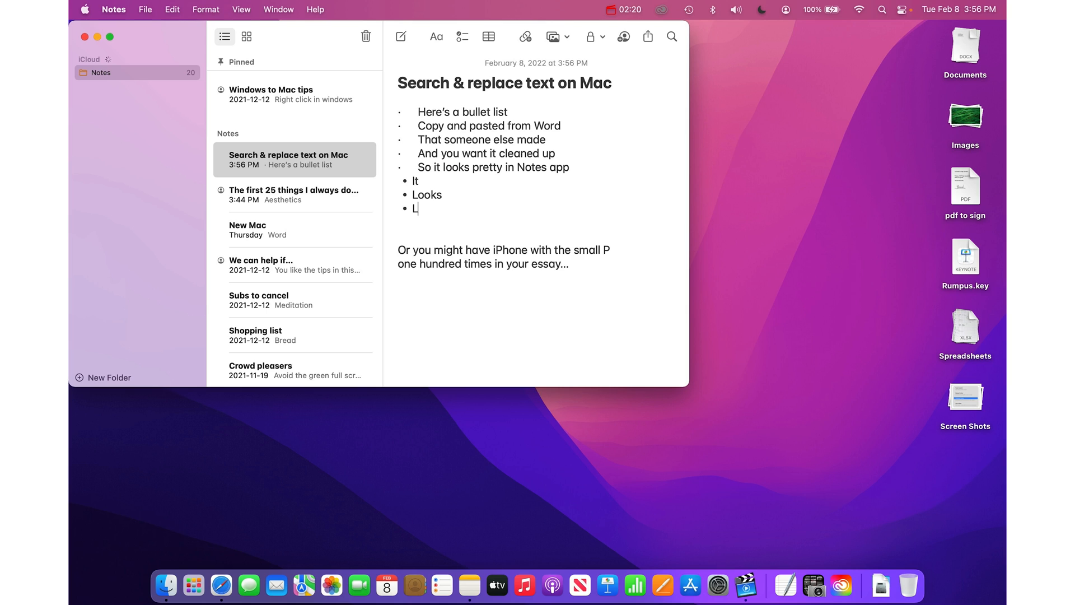
{"action": "type", "text": "ike"}
{"action": "type", "text": "Crap"}
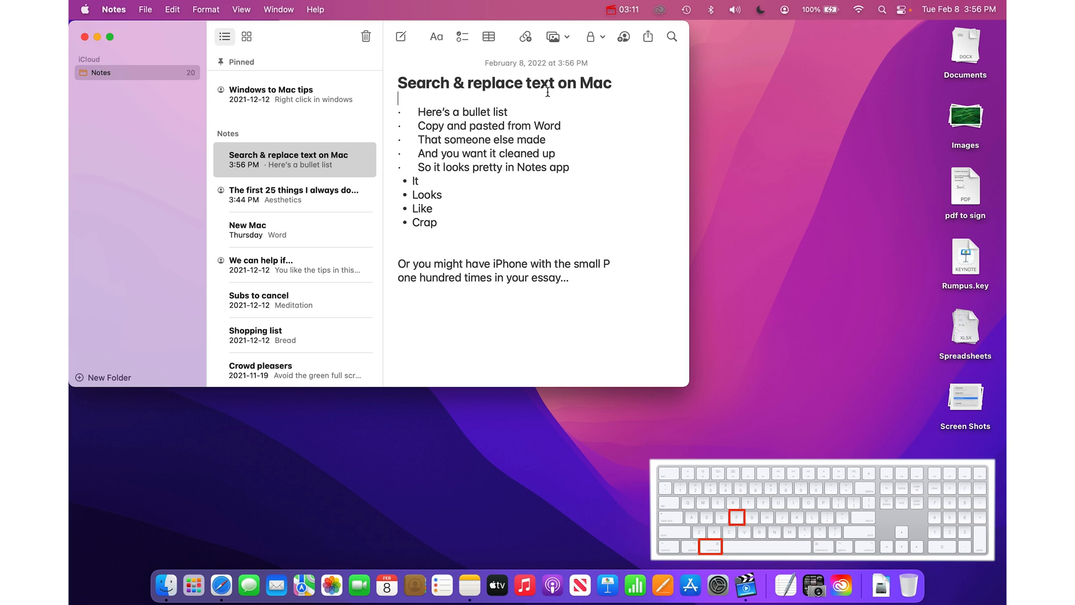
- Enable find and replace with the Word bullet character as the search term
{"action": "key", "text": "cmd+f"}
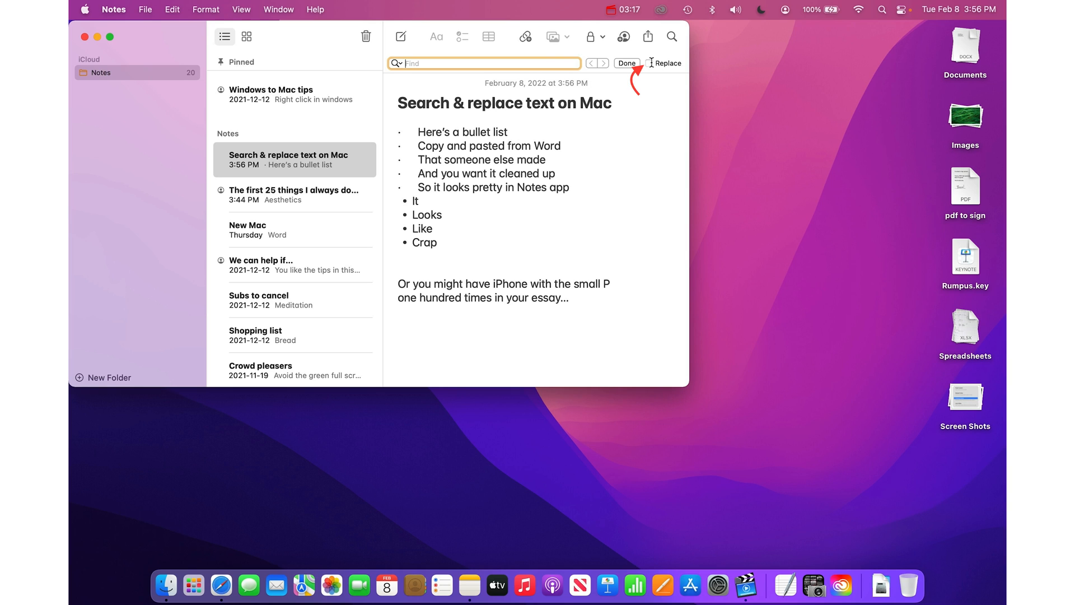
{"action": "left_click", "coordinate": [648, 63]}
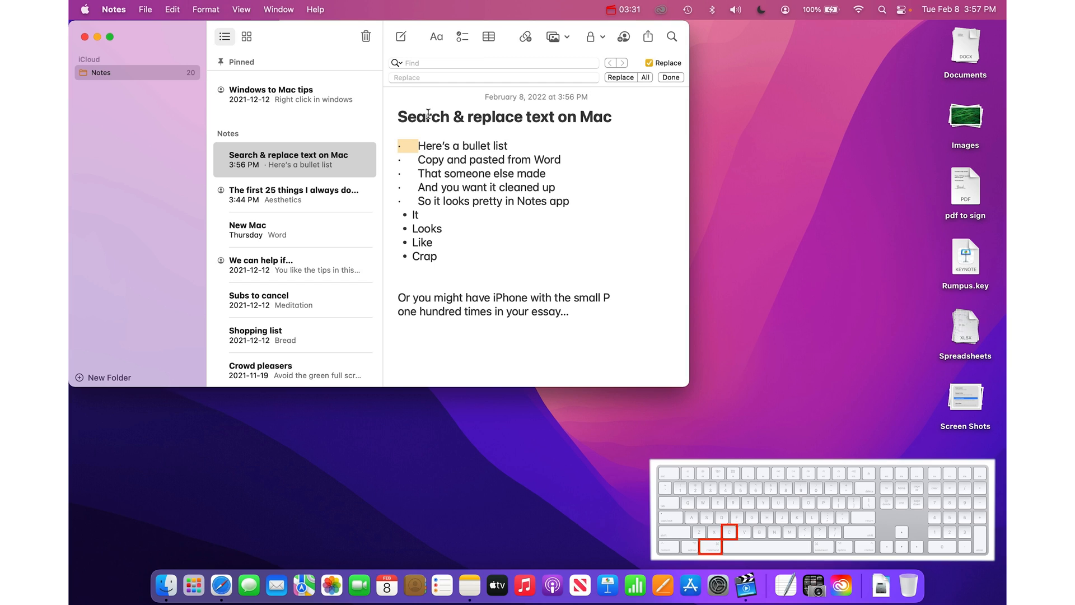
{"action": "left_click", "coordinate": [492, 62]}
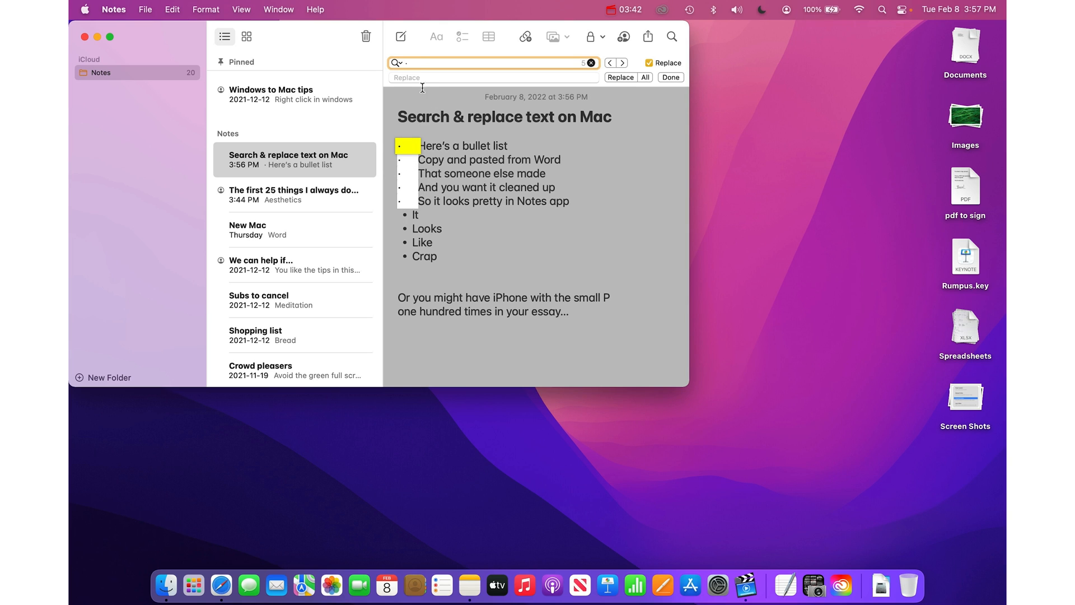
{"action": "left_click", "coordinate": [492, 77]}
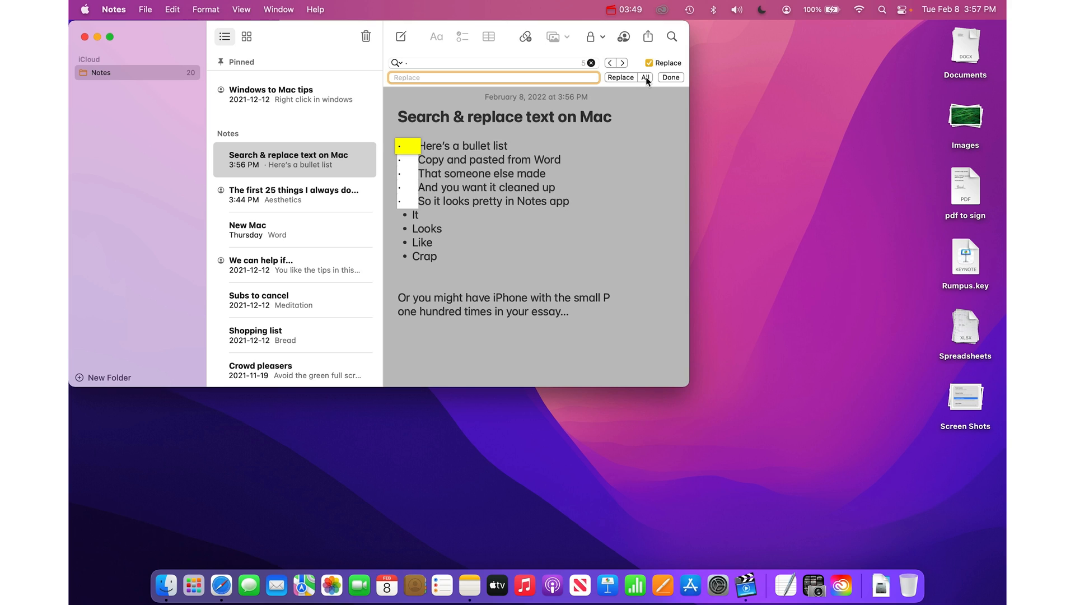
- Replace all Word bullet characters with nothing
{"action": "left_click", "coordinate": [644, 76]}
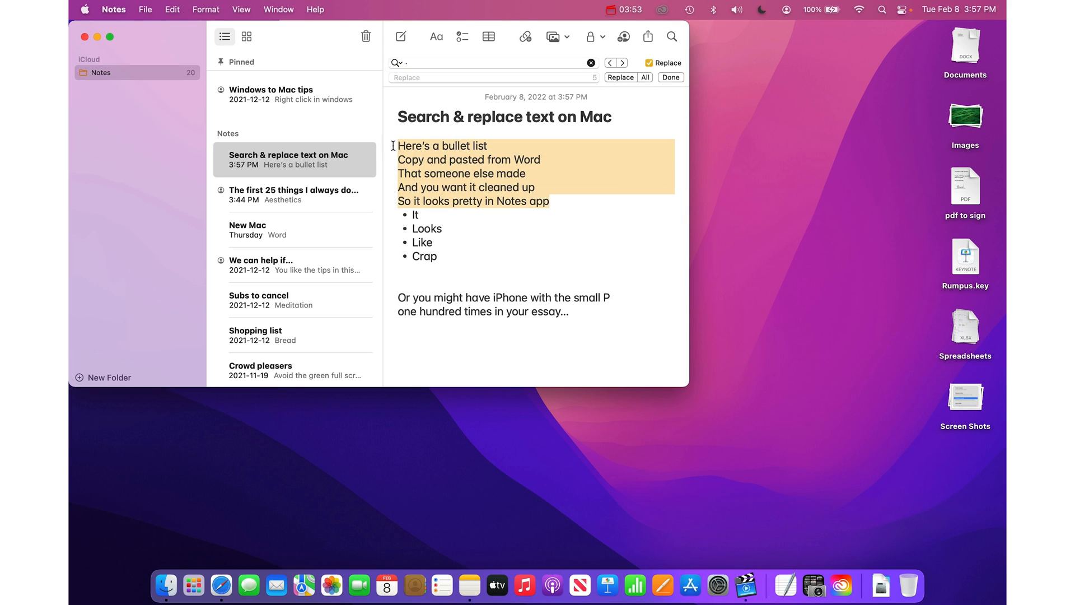
- Format the selected lines as a Bulleted List and retype the P in iPhone lowercase
{"action": "left_click", "coordinate": [436, 36]}
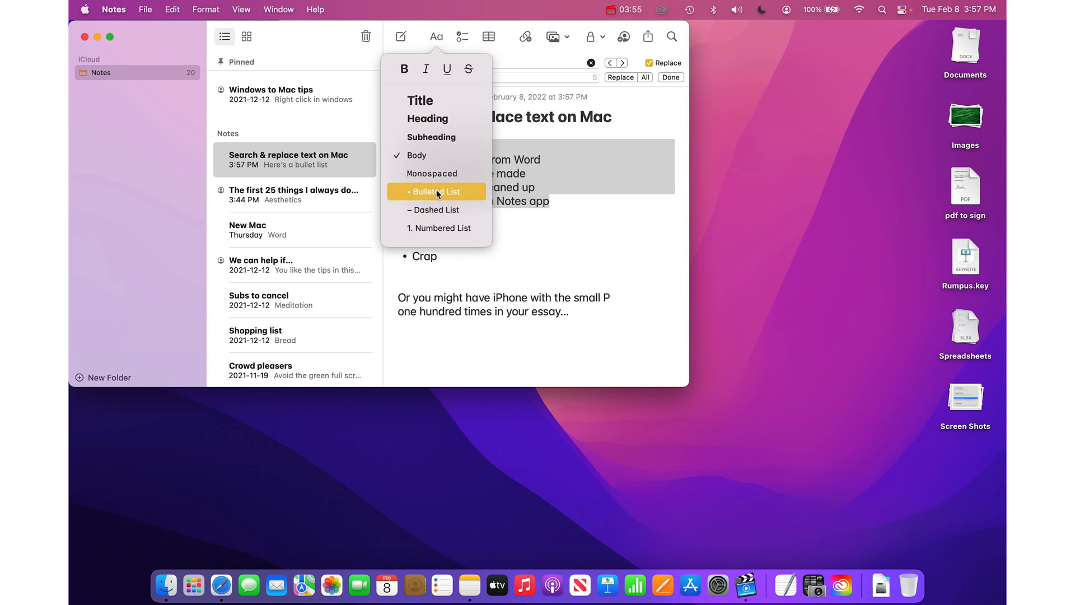
{"action": "left_click", "coordinate": [434, 191]}
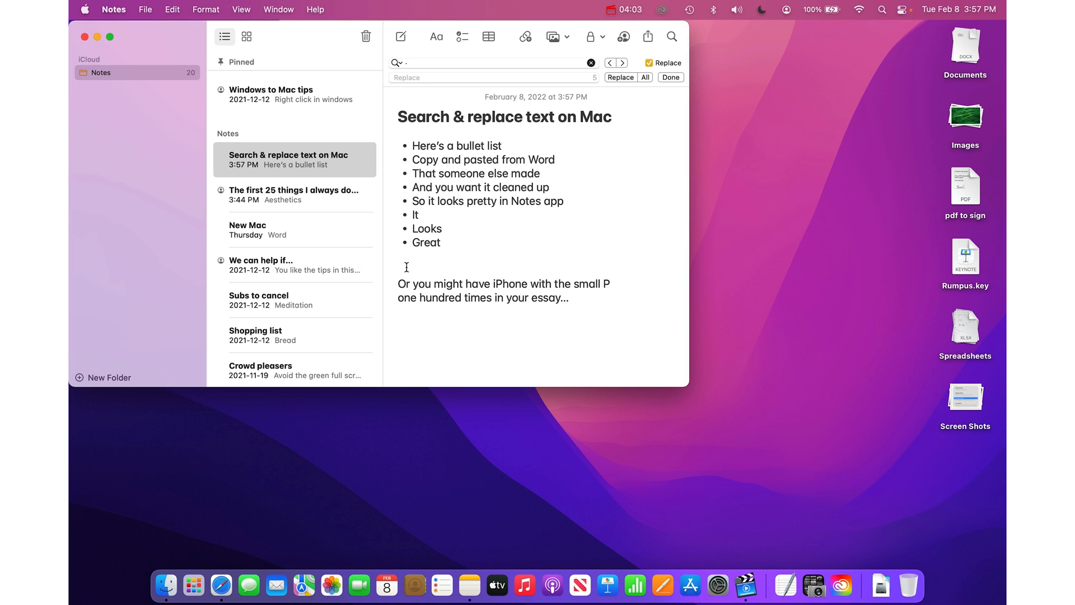
{"action": "mouse_move", "coordinate": [507, 299]}
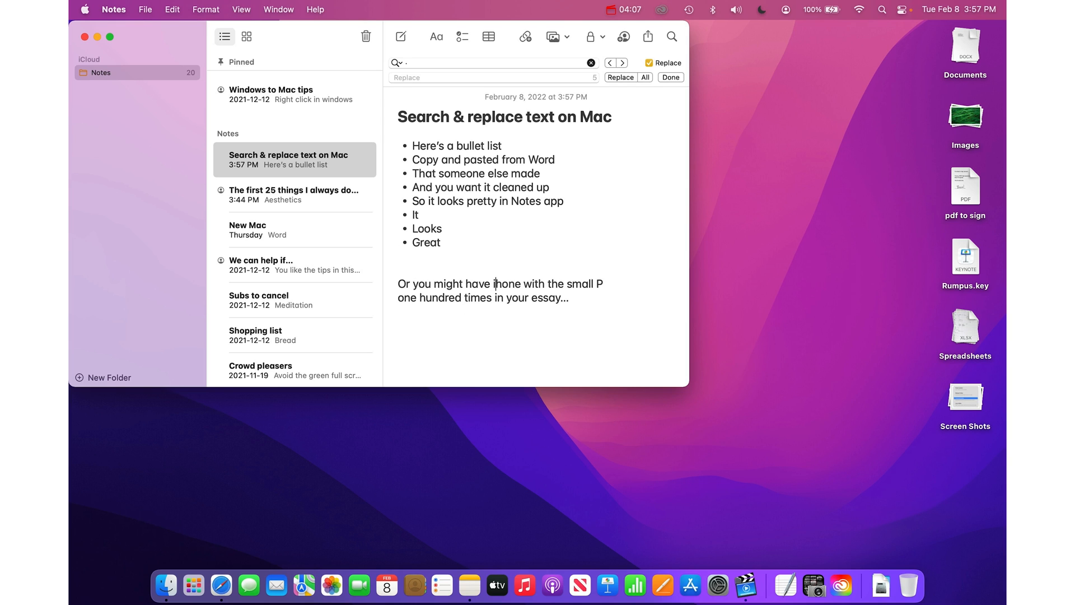
{"action": "type", "text": "p"}
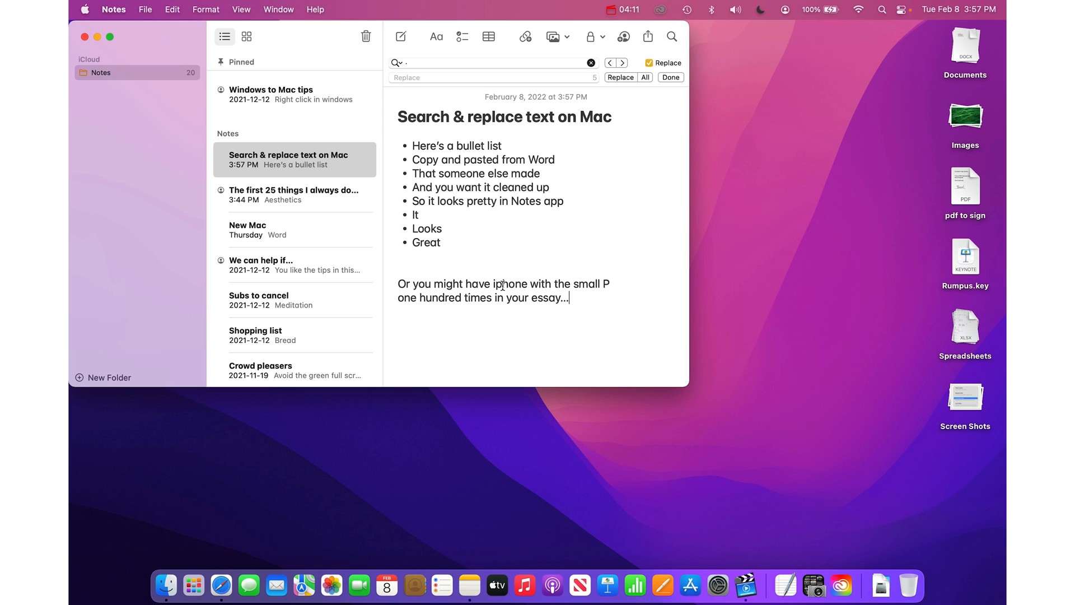
- Replace all 'iphone' with 'iPhone' using find and replace
{"action": "double_click", "coordinate": [509, 284]}
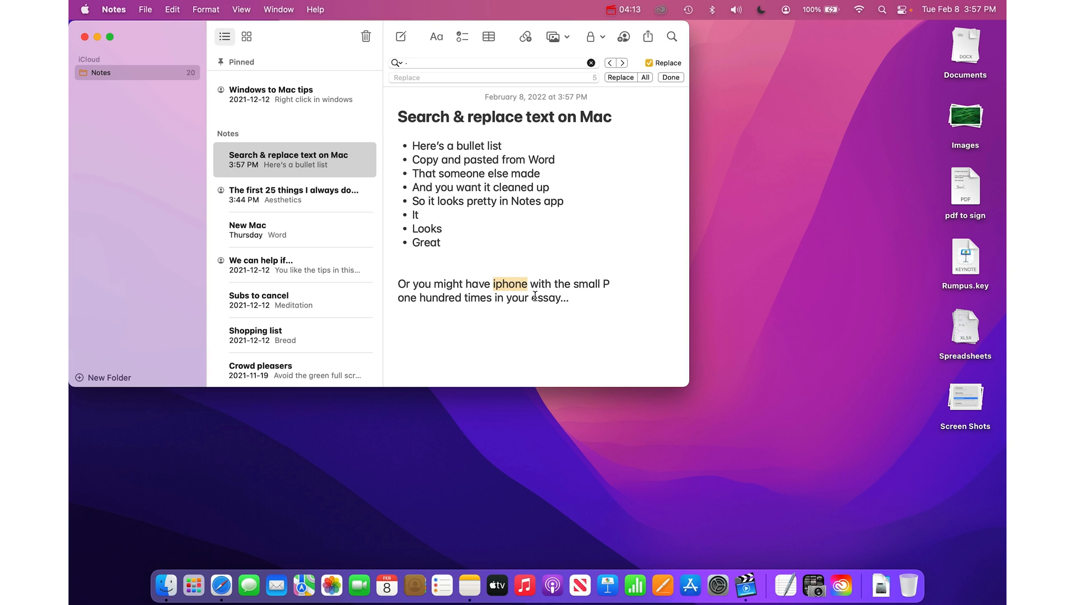
{"action": "left_click", "coordinate": [490, 64]}
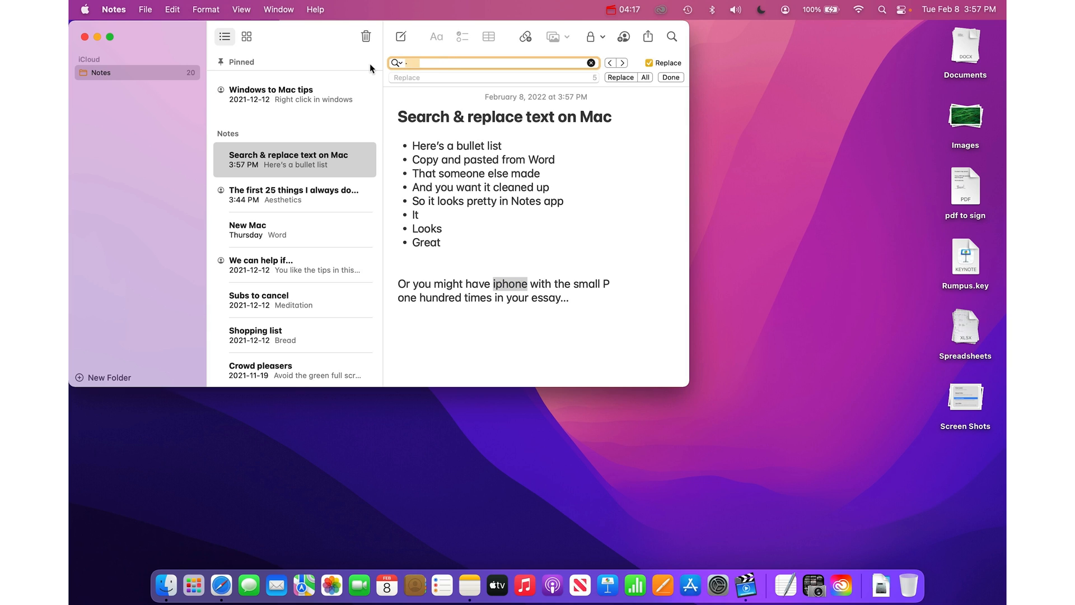
{"action": "type", "text": "iphone"}
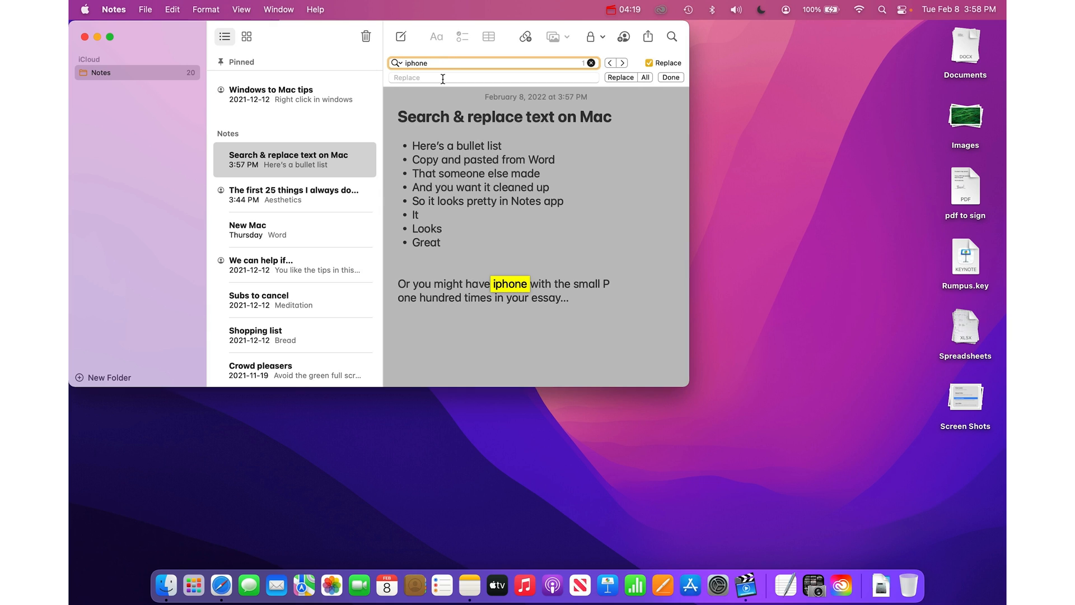
{"action": "left_click", "coordinate": [480, 77]}
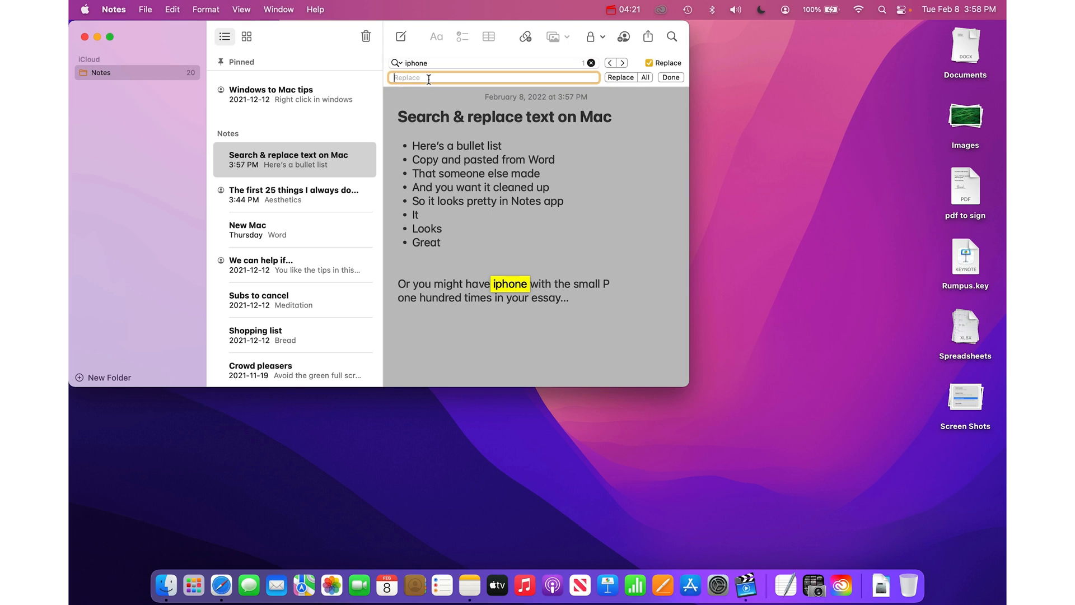
{"action": "type", "text": "iPh"}
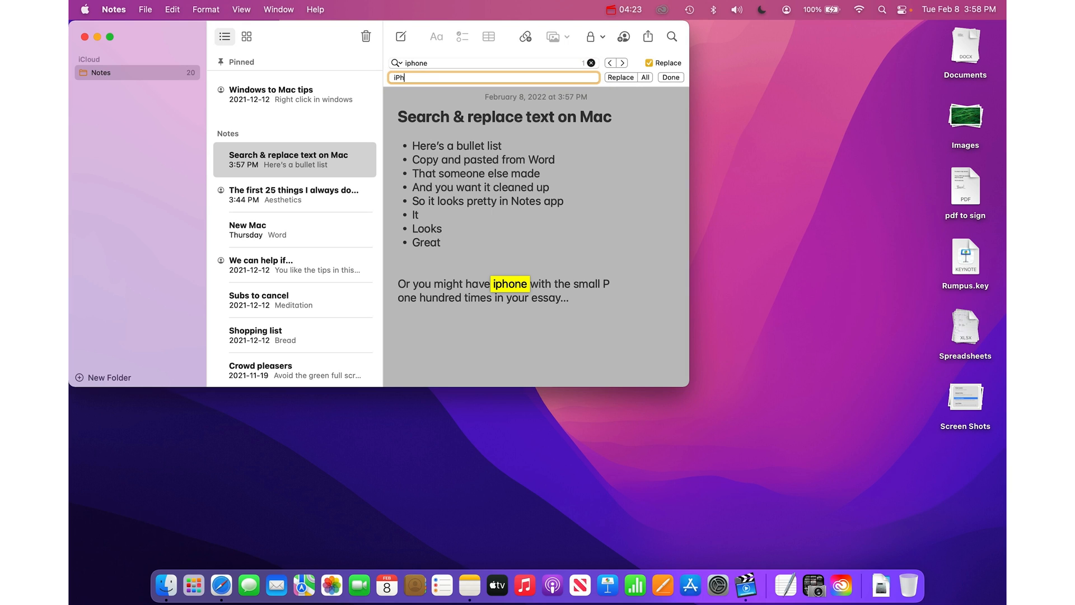
{"action": "type", "text": "one"}
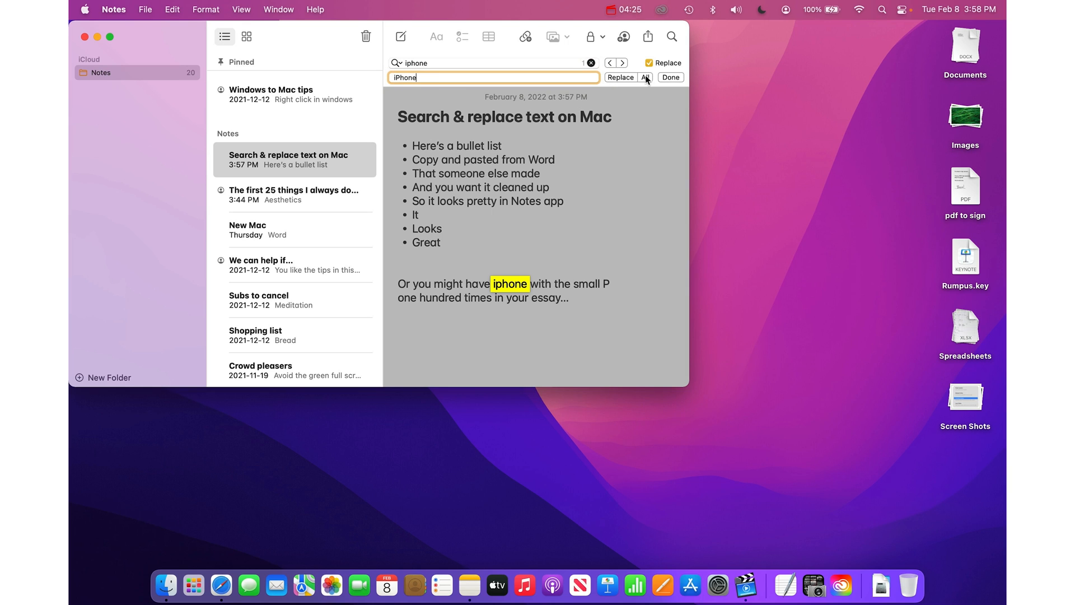
{"action": "left_click", "coordinate": [619, 77]}
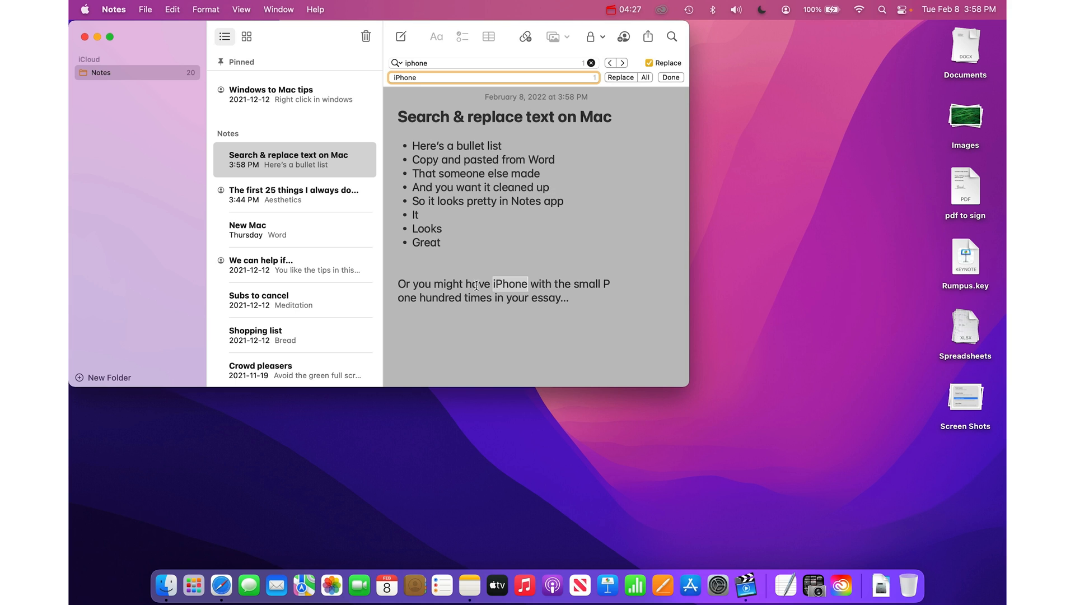